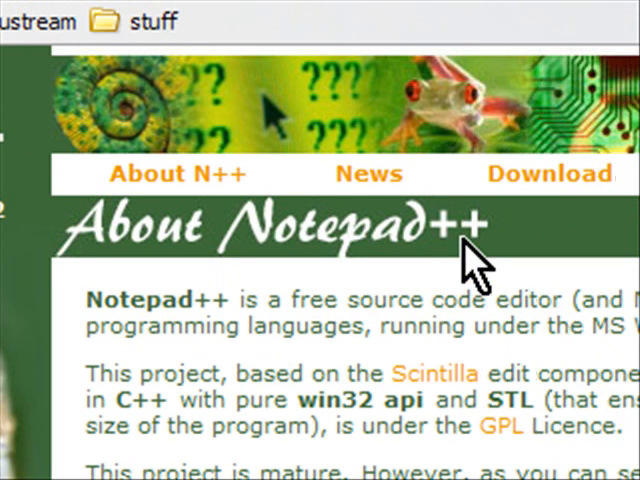
Go to google.com, search for 'notepad', and jump to the top result with I'm Feeling Lucky.
{"action": "type", "text": "www."}
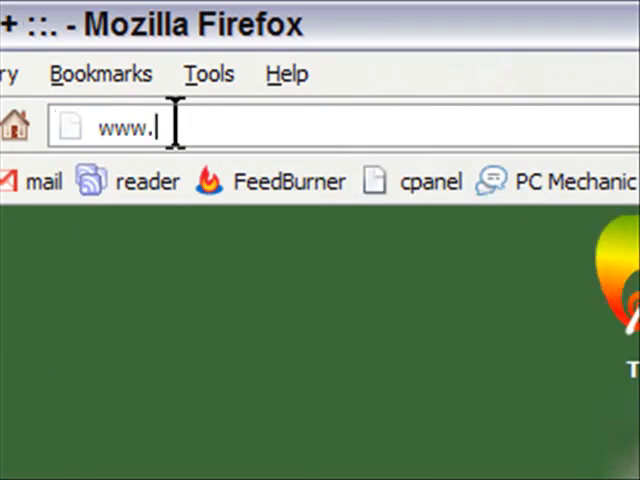
{"action": "type", "text": "google.com"}
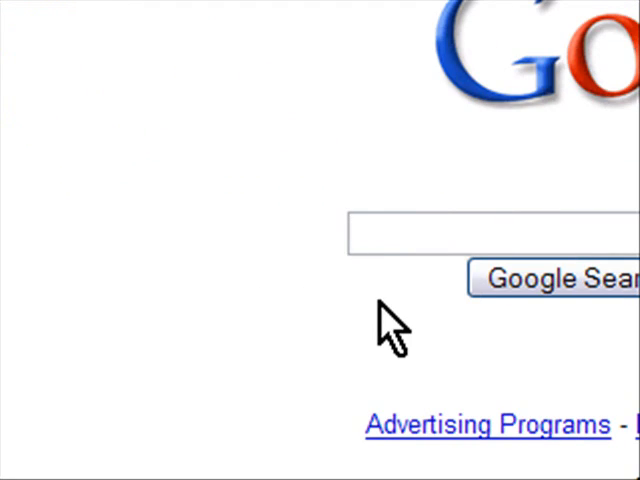
{"action": "type", "text": "notepad ++"}
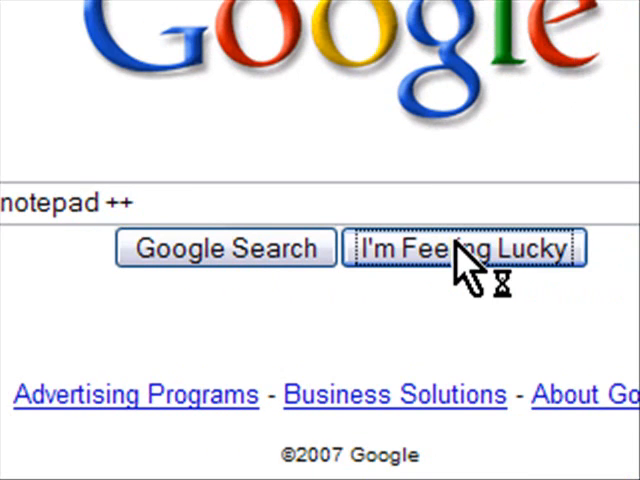
{"action": "left_click", "coordinate": [465, 248]}
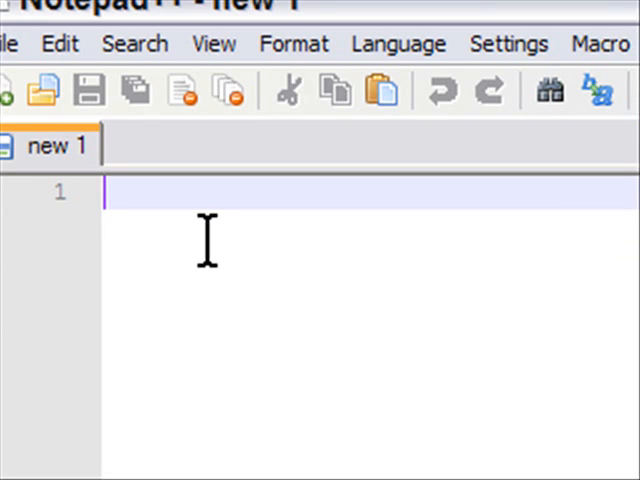
{"action": "type", "text": "1. Prog"}
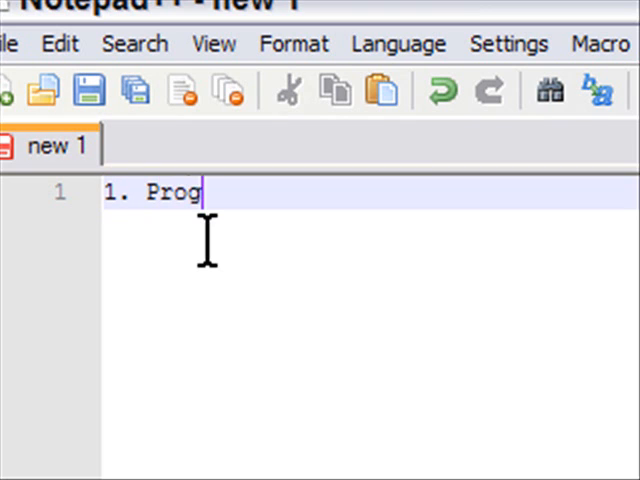
{"action": "type", "text": "ramming"}
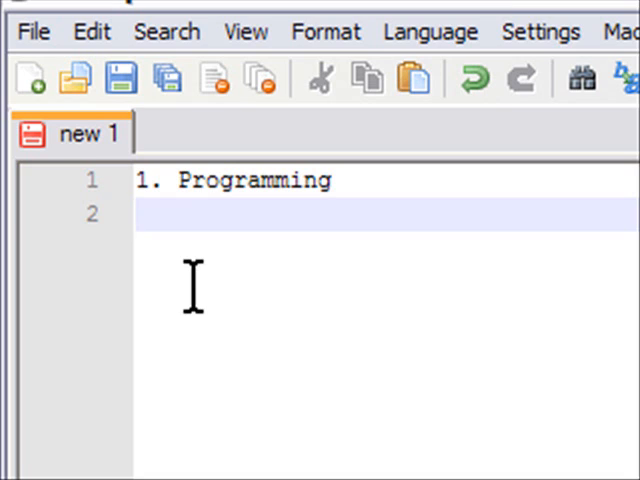
{"action": "type", "text": "Web Design"}
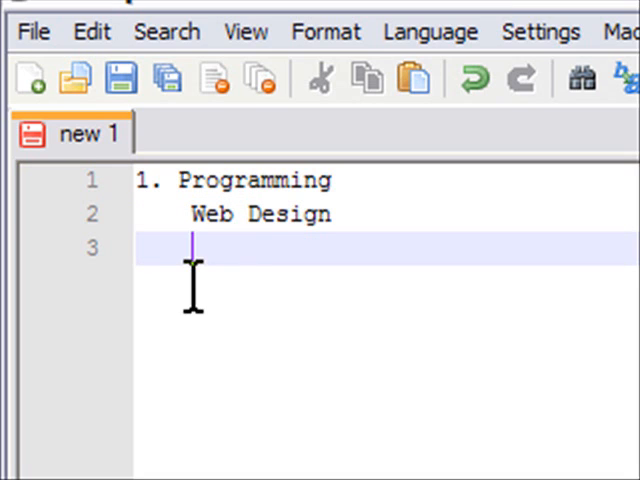
{"action": "type", "text": "PHP"}
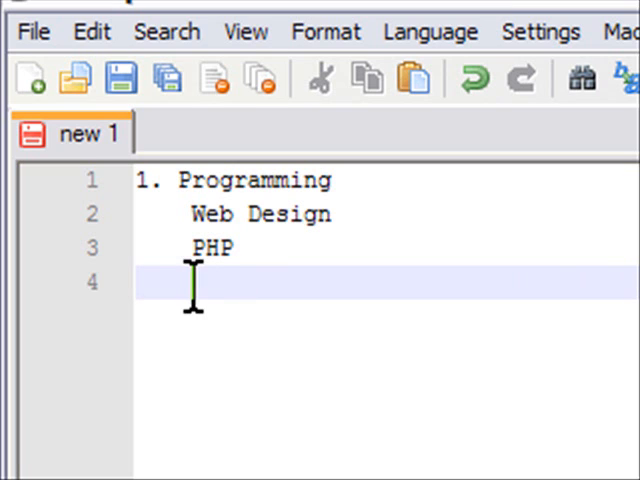
{"action": "type", "text": "Perl"}
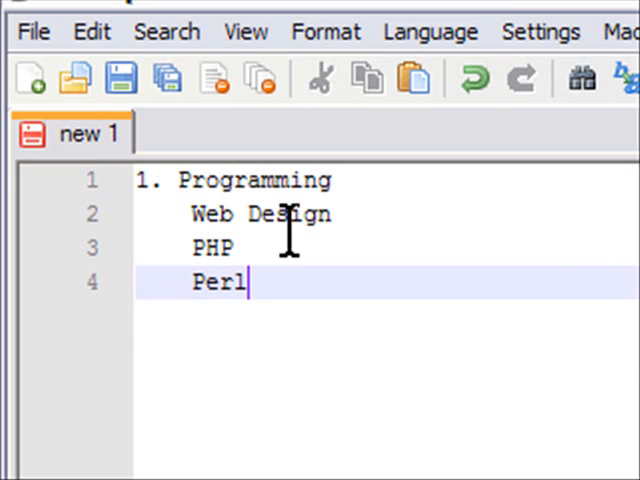
{"action": "key", "text": "Enter"}
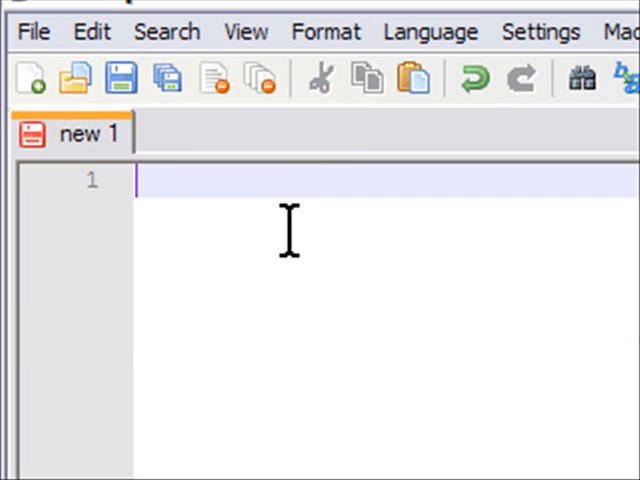
{"action": "type", "text": "CSS"}
{"action": "type", "text": "Fee"}
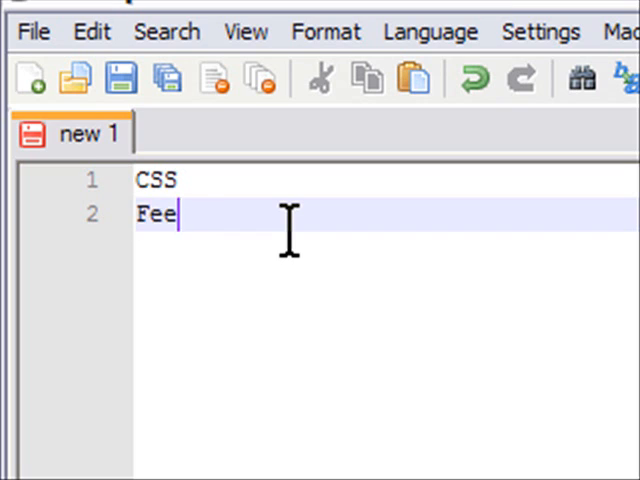
{"action": "type", "text": "d Programming"}
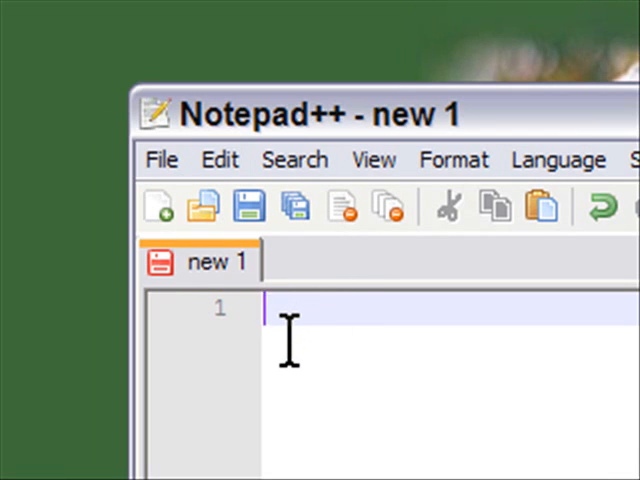
{"action": "mouse_move", "coordinate": [380, 360]}
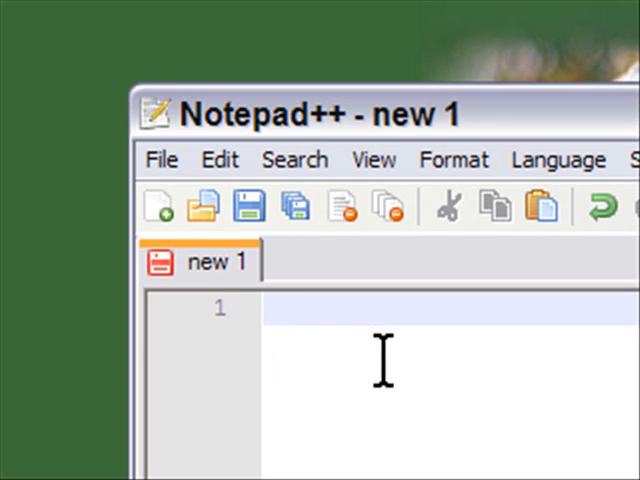
Use the Open dialog to load wp-register.php from the wordpress folder.
{"action": "left_click", "coordinate": [203, 204]}
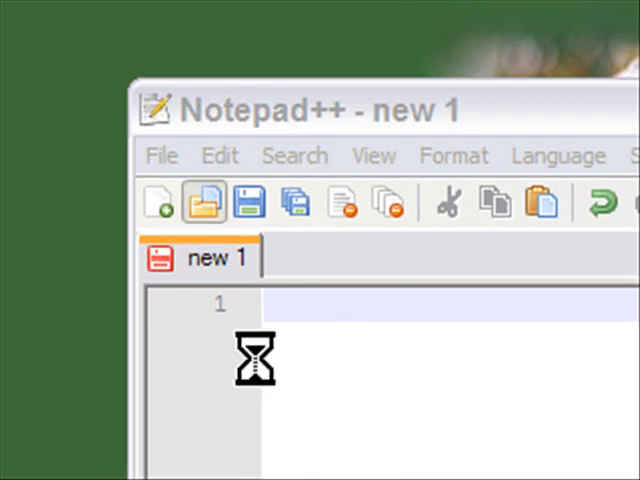
{"action": "left_click", "coordinate": [202, 200]}
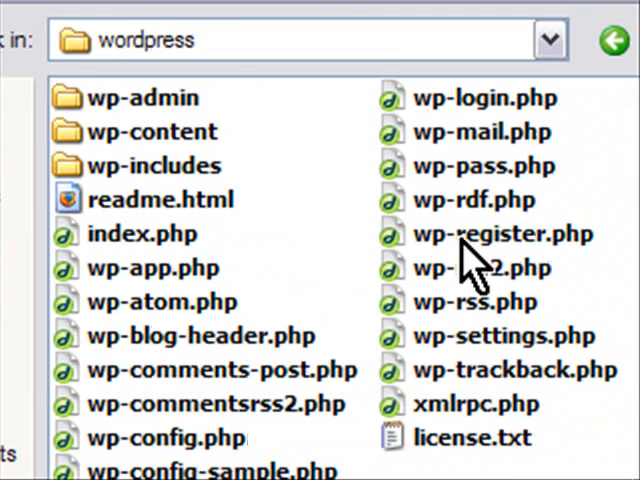
{"action": "double_click", "coordinate": [502, 234]}
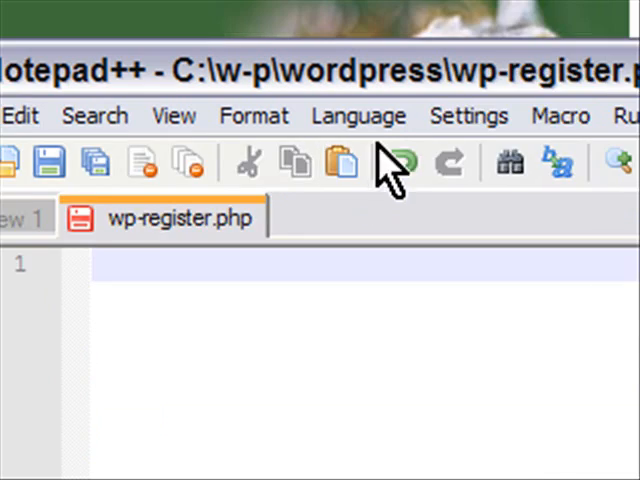
Set the file's language to HTML and type the opening markup with the 'My Web Page' title.
{"action": "left_click", "coordinate": [357, 115]}
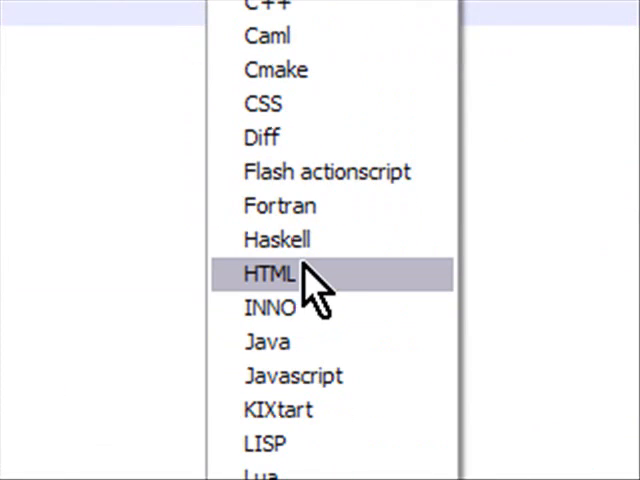
{"action": "left_click", "coordinate": [276, 274]}
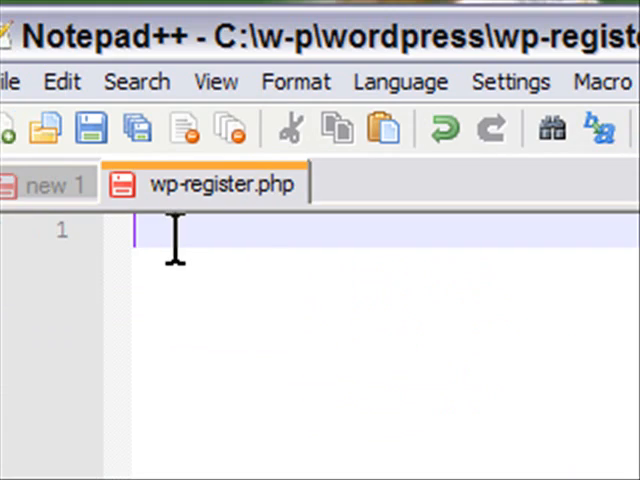
{"action": "type", "text": "<html>"}
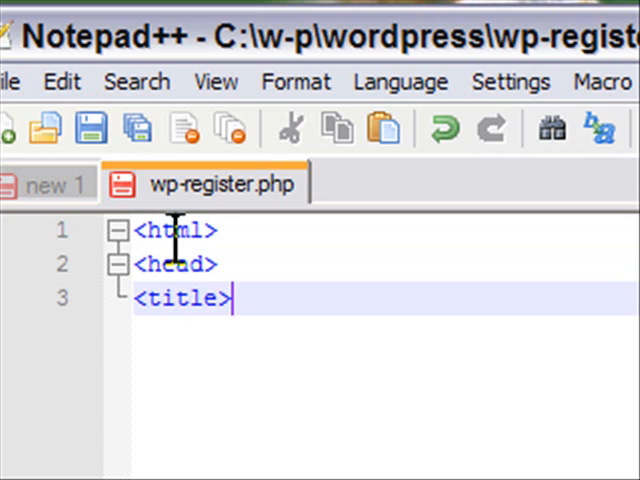
{"action": "type", "text": "My Web Page</t"}
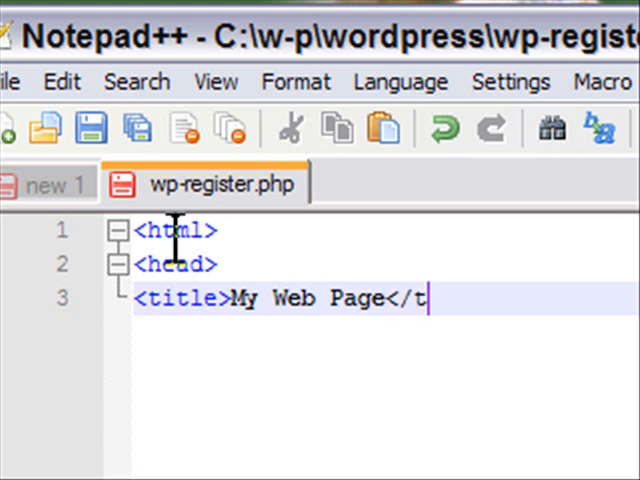
{"action": "key", "text": "enter"}
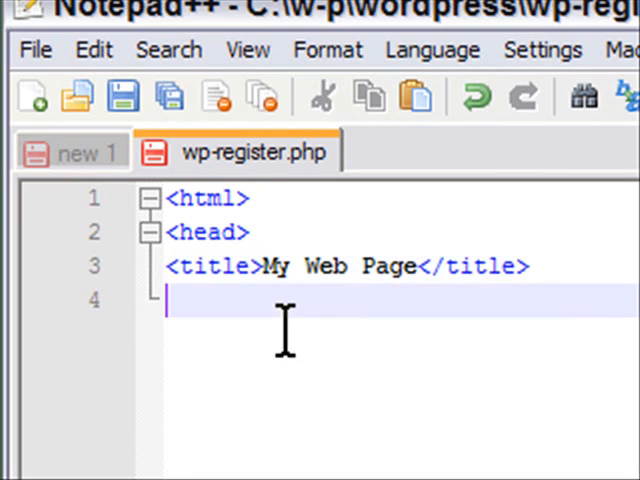
Close the head, add a body with paragraph 'This is a quick web page.', and close body and html.
{"action": "type", "text": "</head>"}
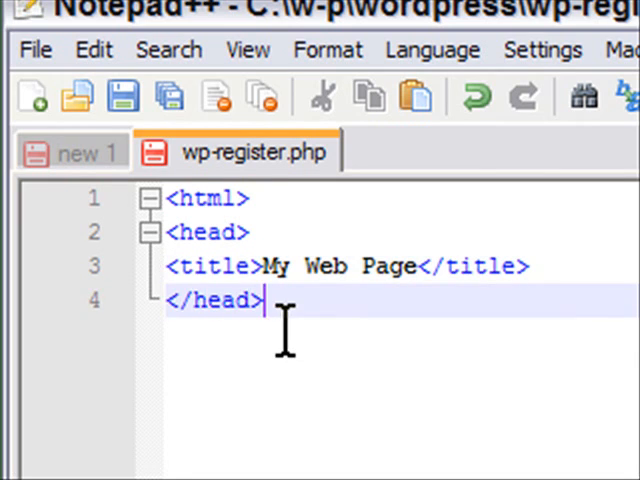
{"action": "type", "text": "<body>"}
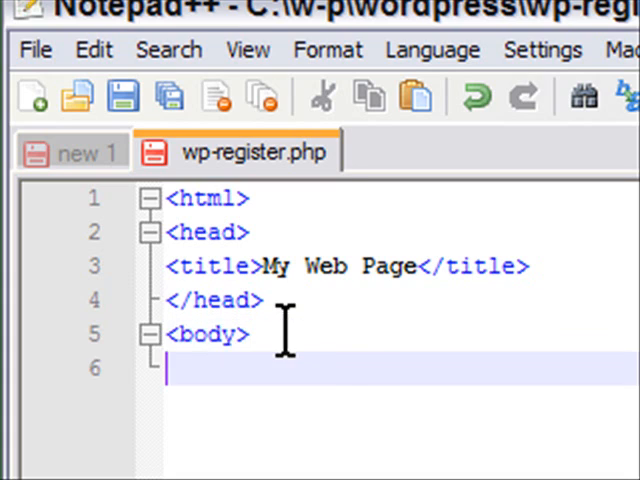
{"action": "type", "text": "<p>"}
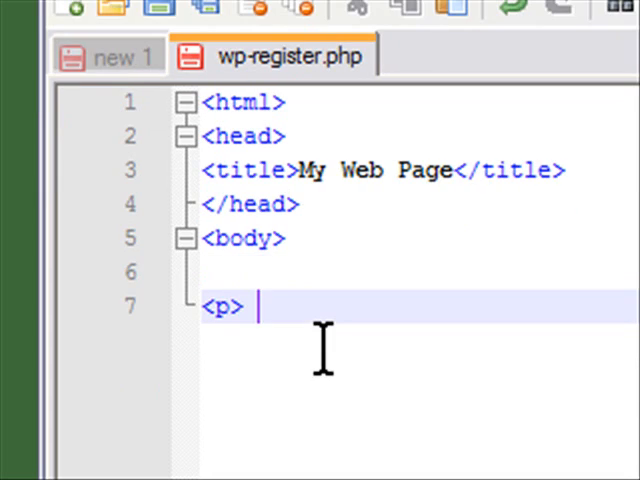
{"action": "type", "text": "This"}
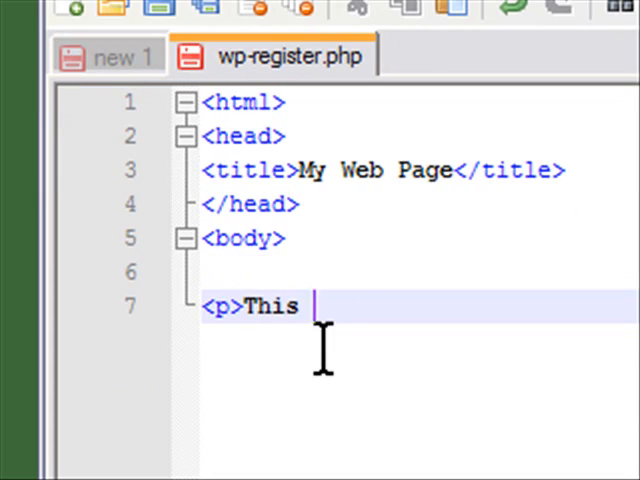
{"action": "type", "text": "is a quick web p"}
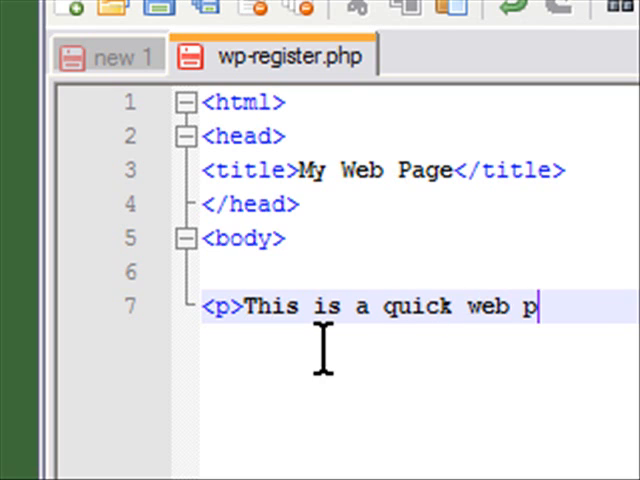
{"action": "type", "text": "age.</p>"}
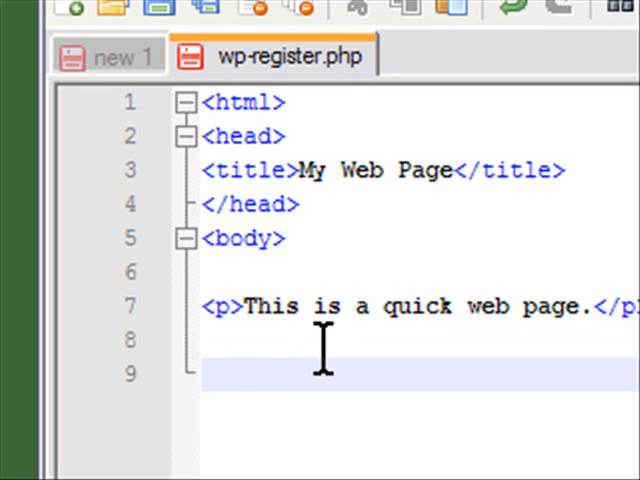
{"action": "type", "text": "</body>"}
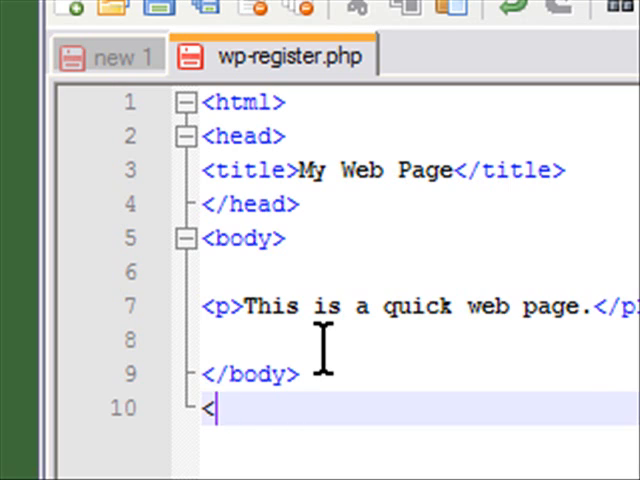
{"action": "type", "text": "/html>"}
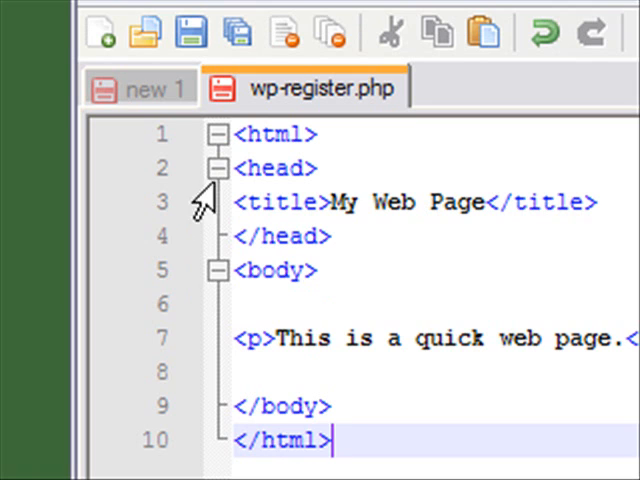
Fold the <head> section, then fold and re-expand the <body> section.
{"action": "left_click", "coordinate": [217, 168]}
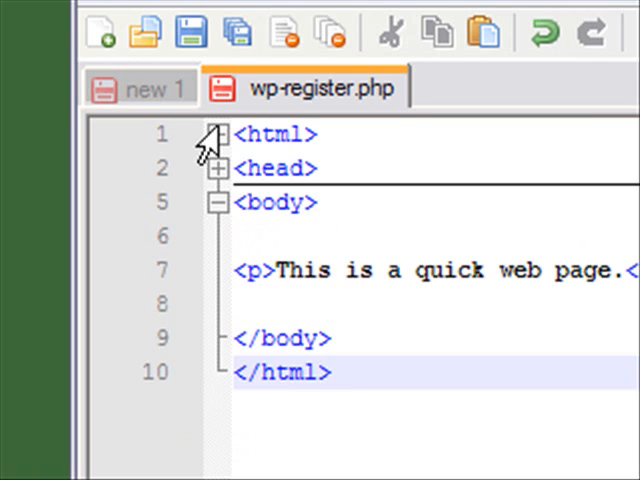
{"action": "left_click", "coordinate": [220, 202]}
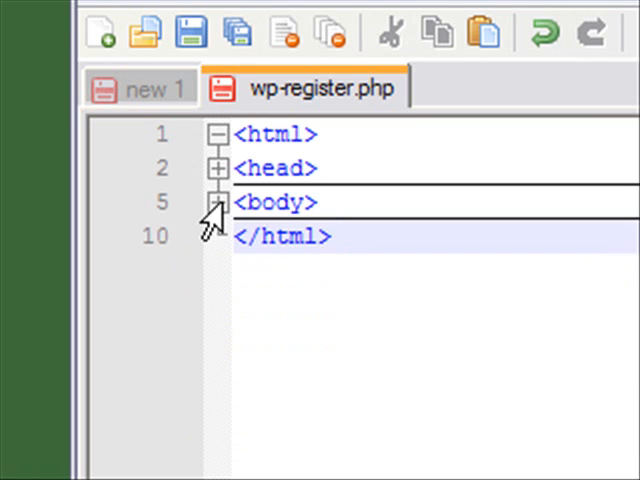
{"action": "left_click", "coordinate": [219, 202]}
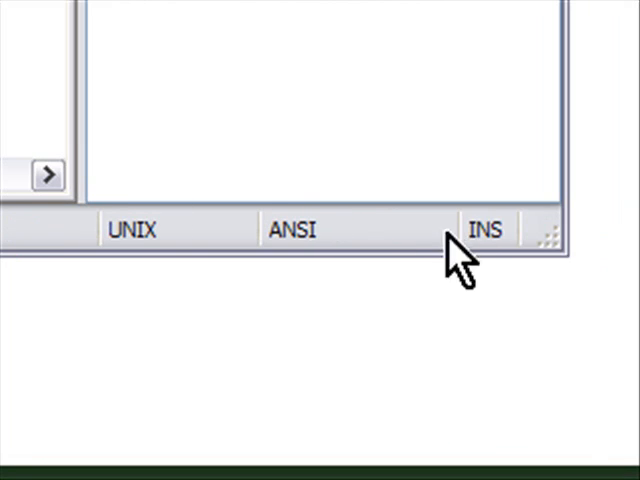
{"action": "key", "text": "insert"}
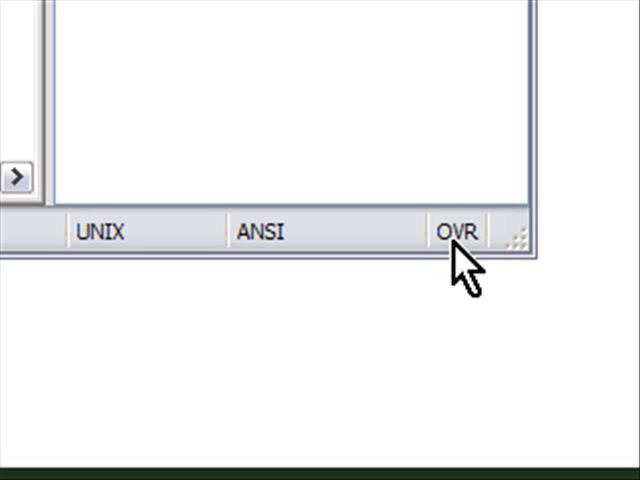
{"action": "key", "text": "insert"}
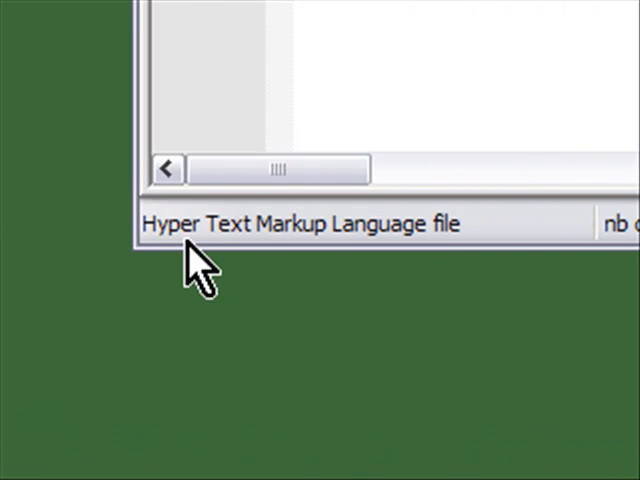
{"action": "mouse_move", "coordinate": [207, 258]}
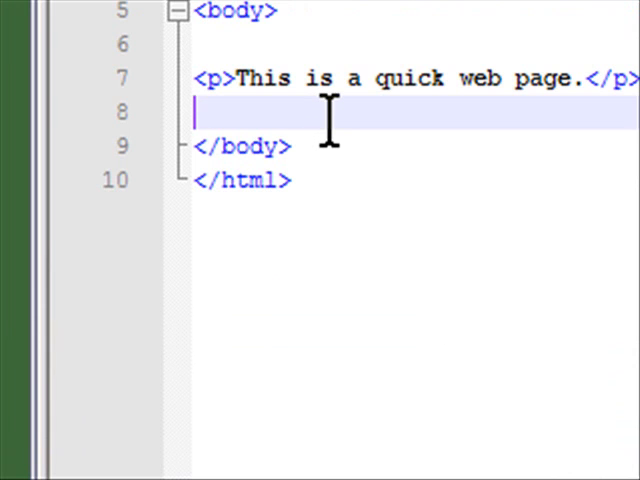
{"action": "left_click", "coordinate": [312, 146]}
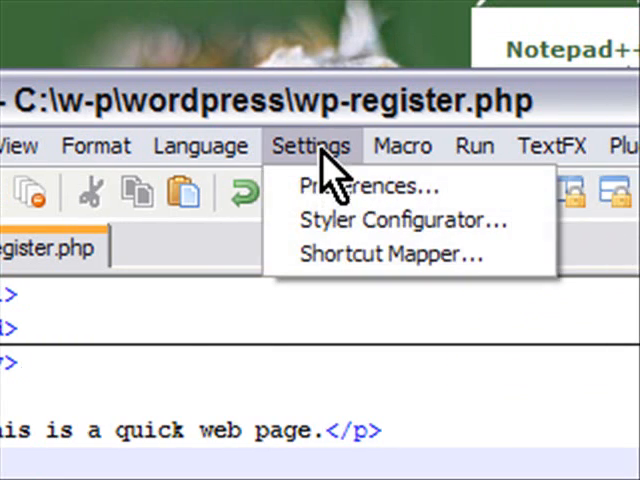
{"action": "left_click", "coordinate": [340, 210]}
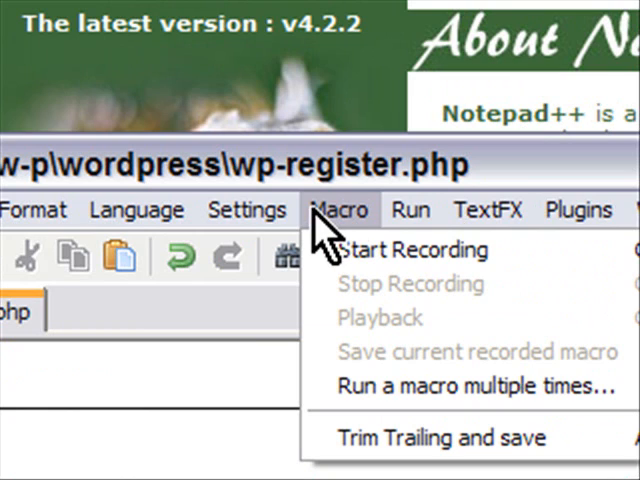
{"action": "left_click", "coordinate": [456, 239]}
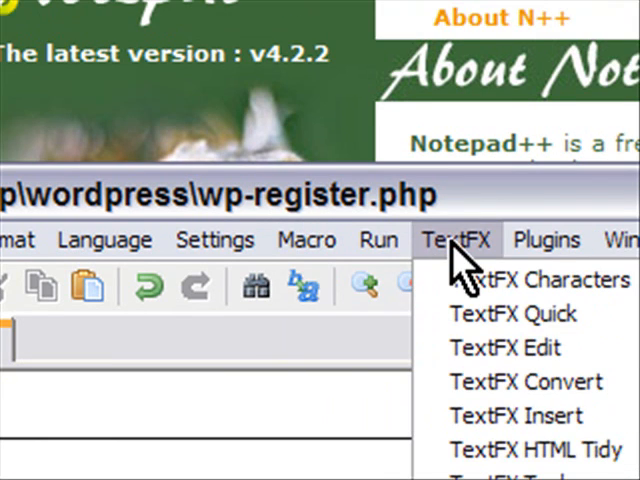